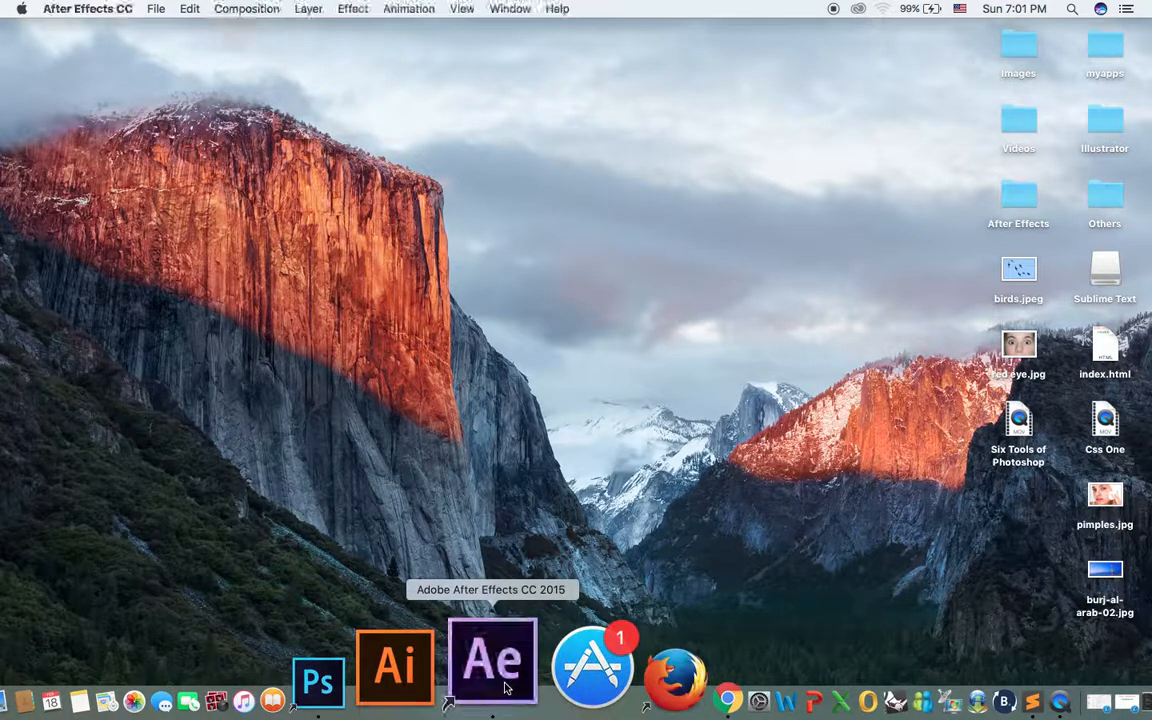
Launch After Effects from the Dock into a new untitled project.
click(492, 664)
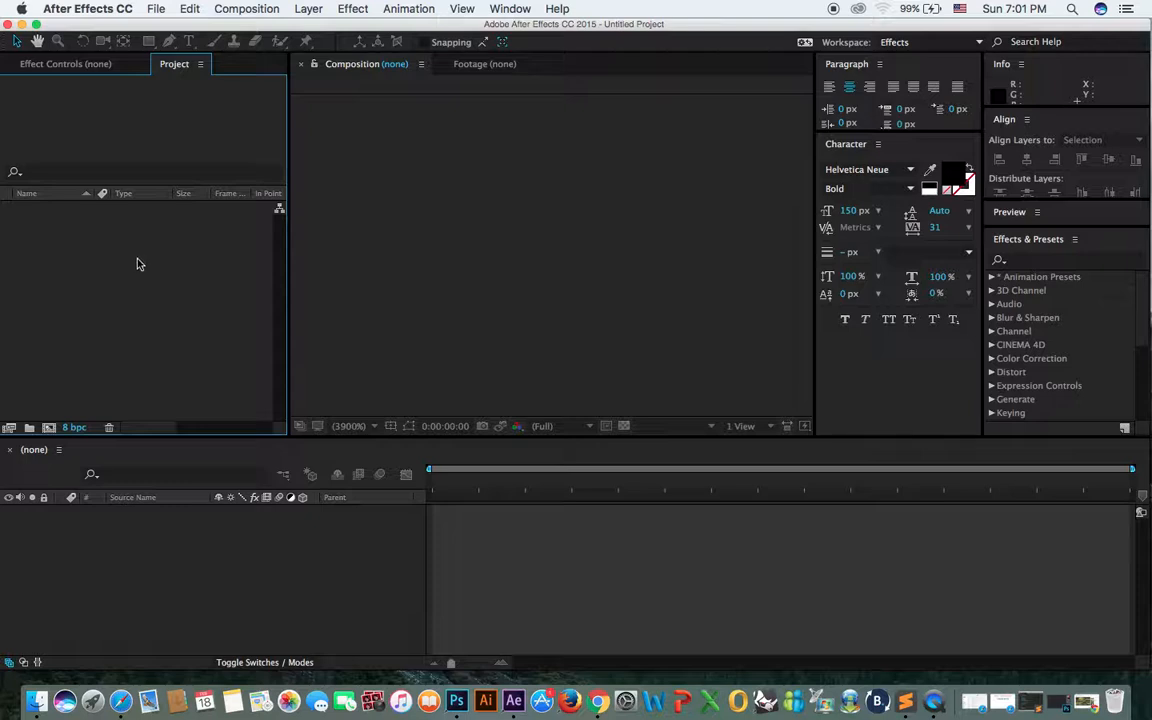
mouse_move(224, 278)
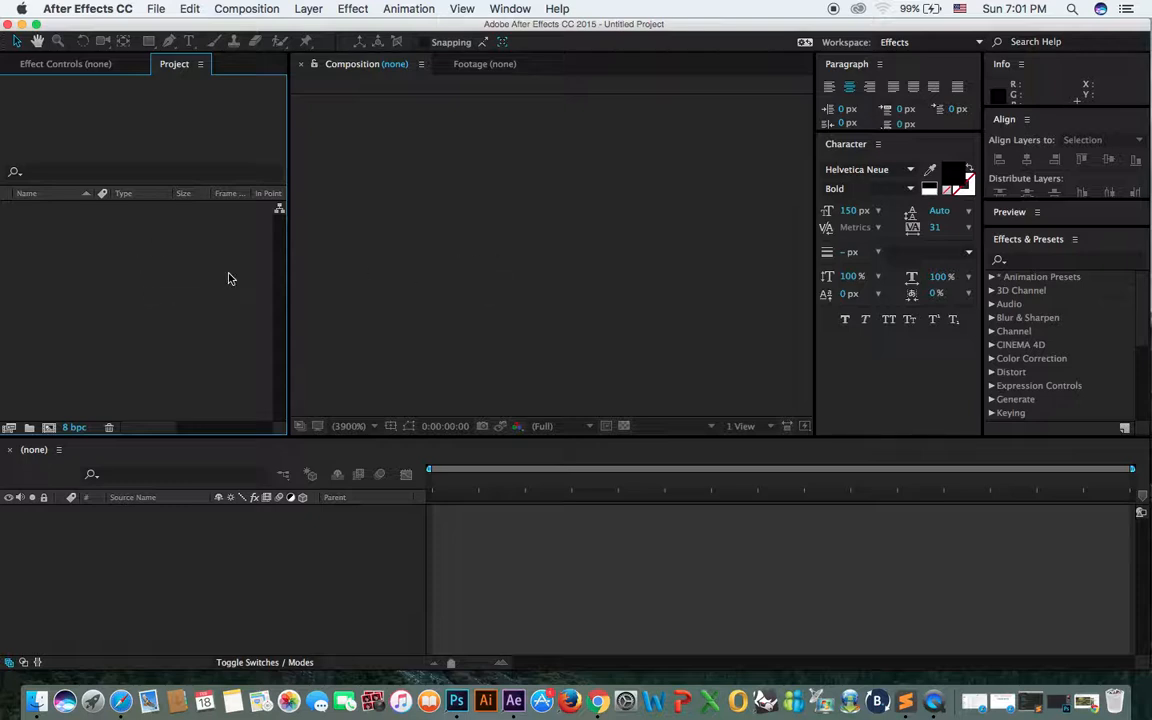
mouse_move(260, 270)
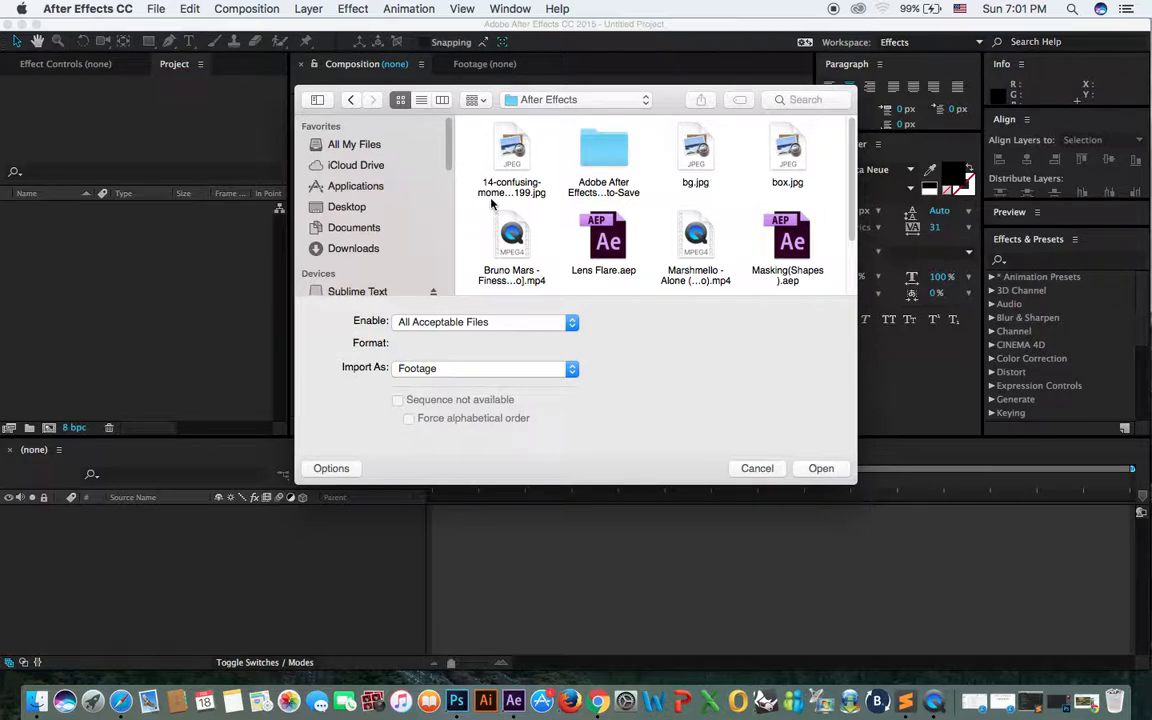
Import 30sec. Nature Trailer.mp4 from the Downloads folder into the project.
click(352, 248)
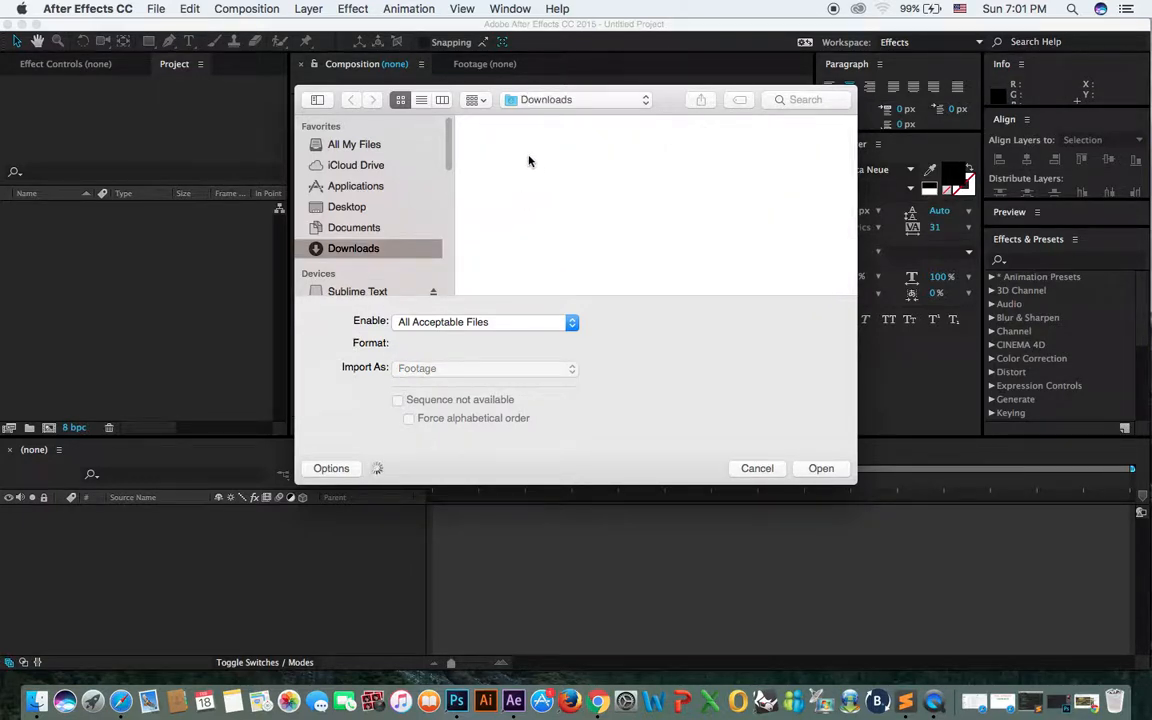
click(512, 150)
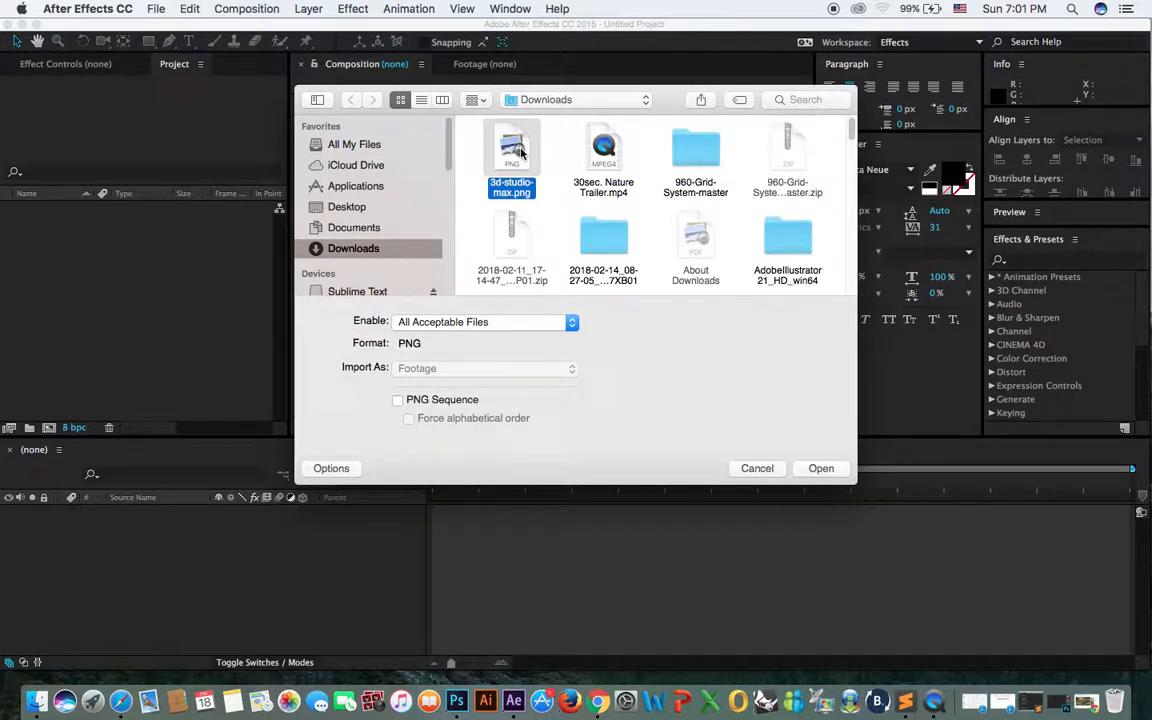
mouse_move(850, 136)
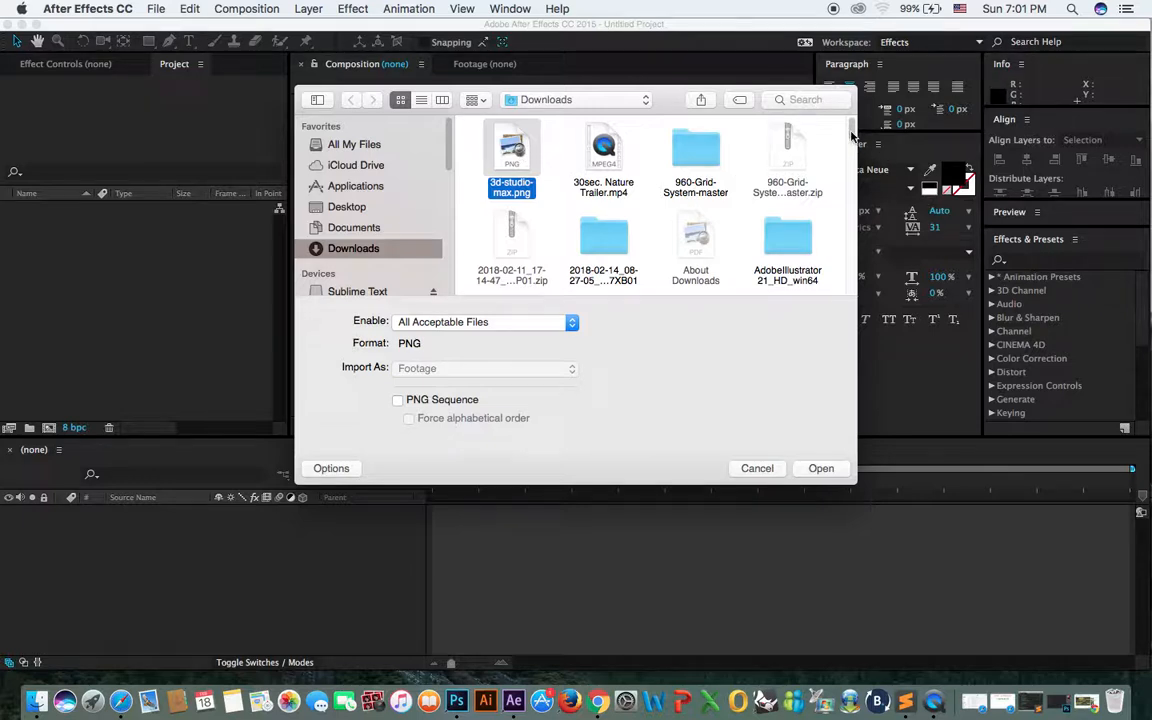
click(604, 160)
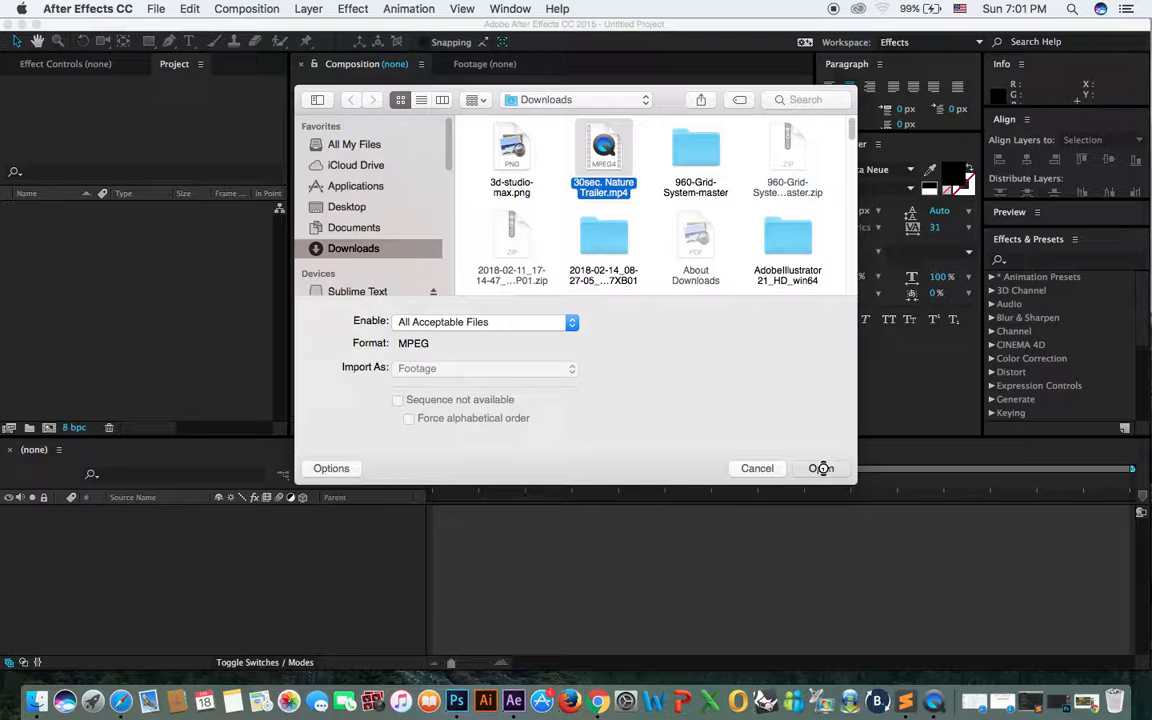
click(820, 468)
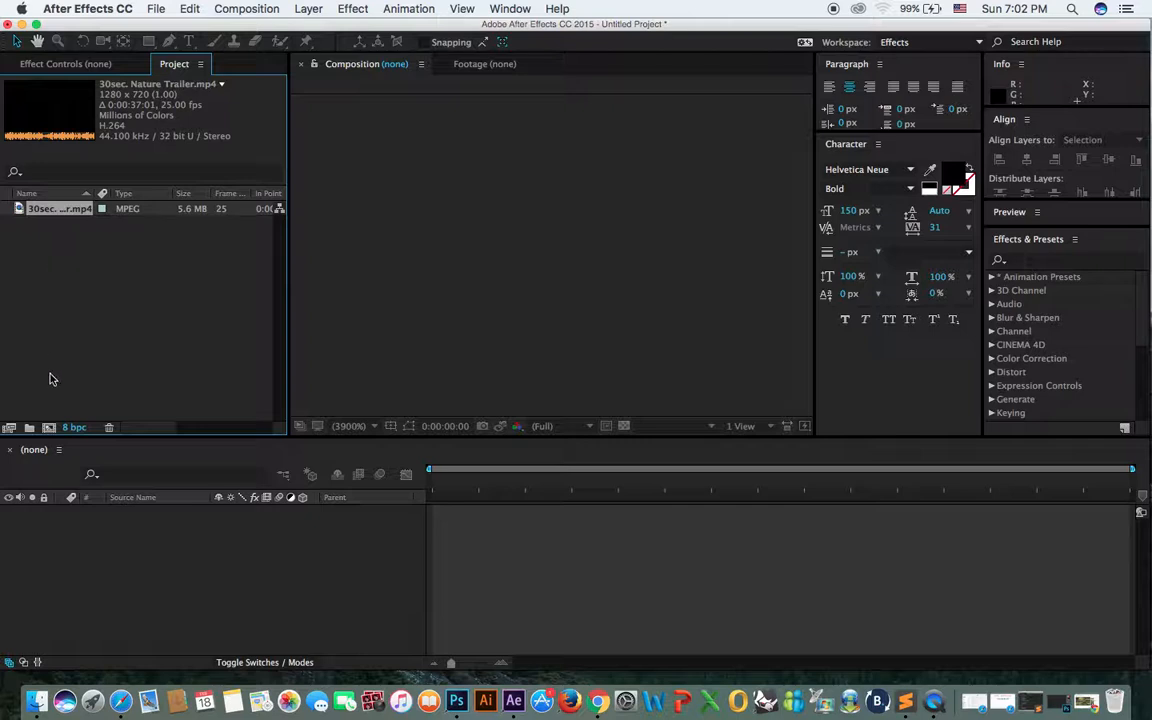
mouse_move(86, 198)
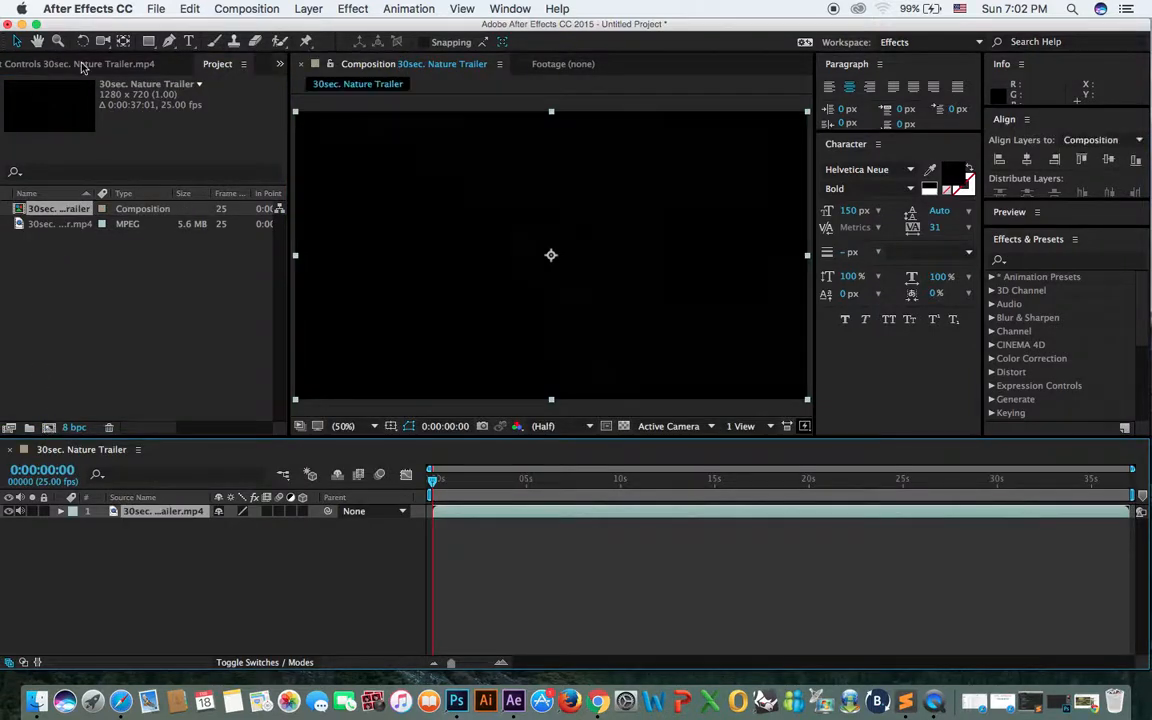
Move the playhead into the clip and expand the Blur & Sharpen effects category.
click(434, 478)
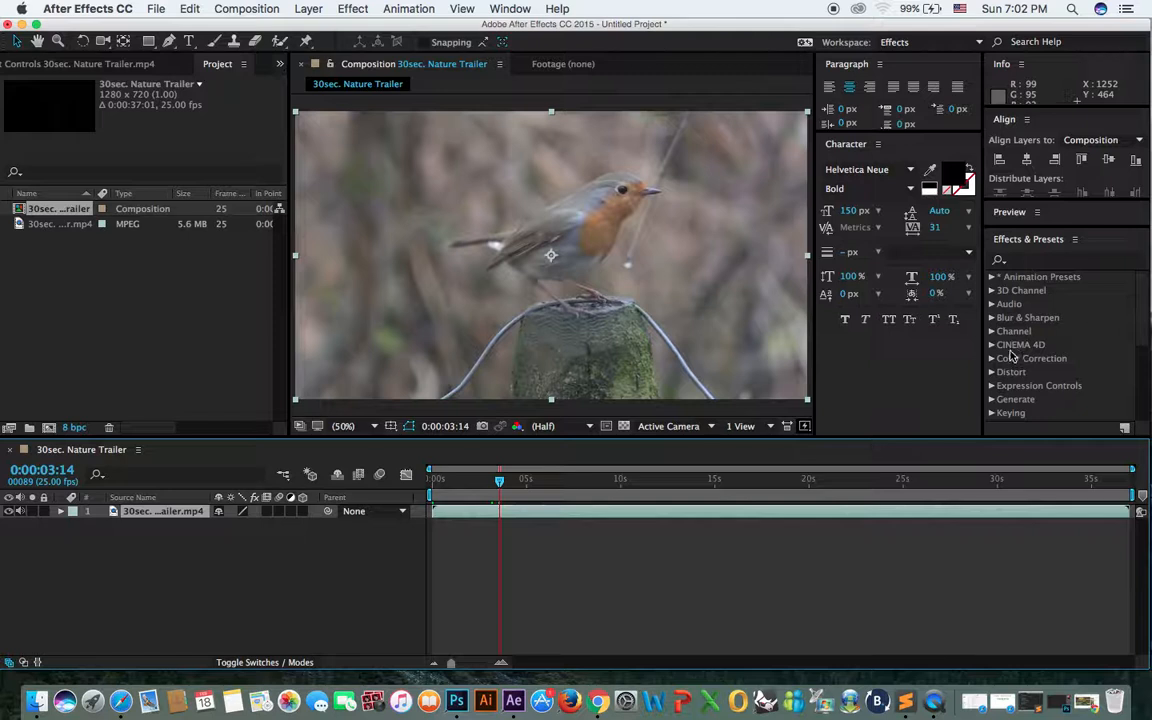
click(1028, 316)
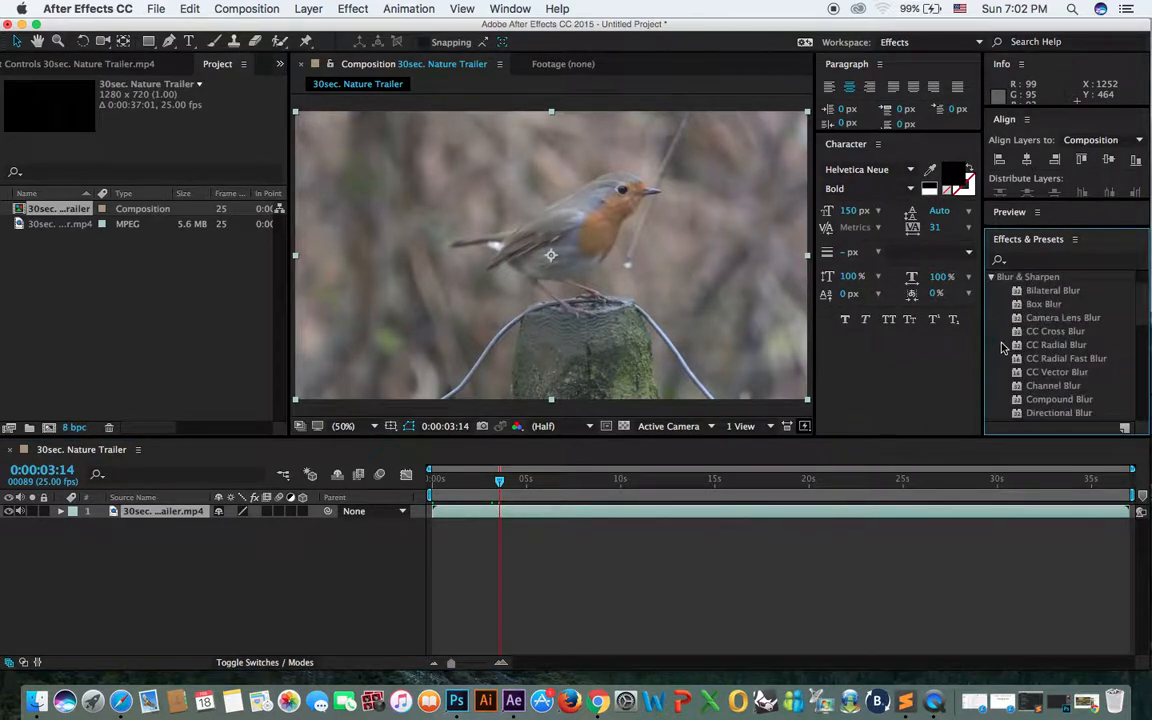
mouse_move(1036, 338)
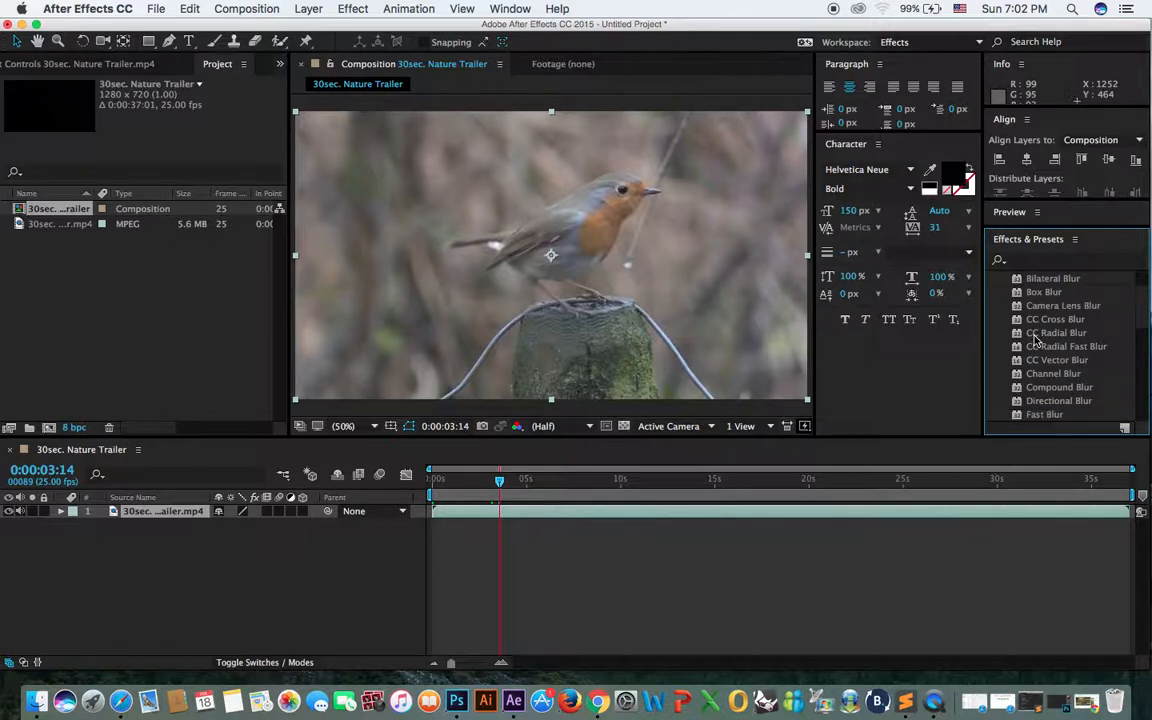
scroll(down, 3)
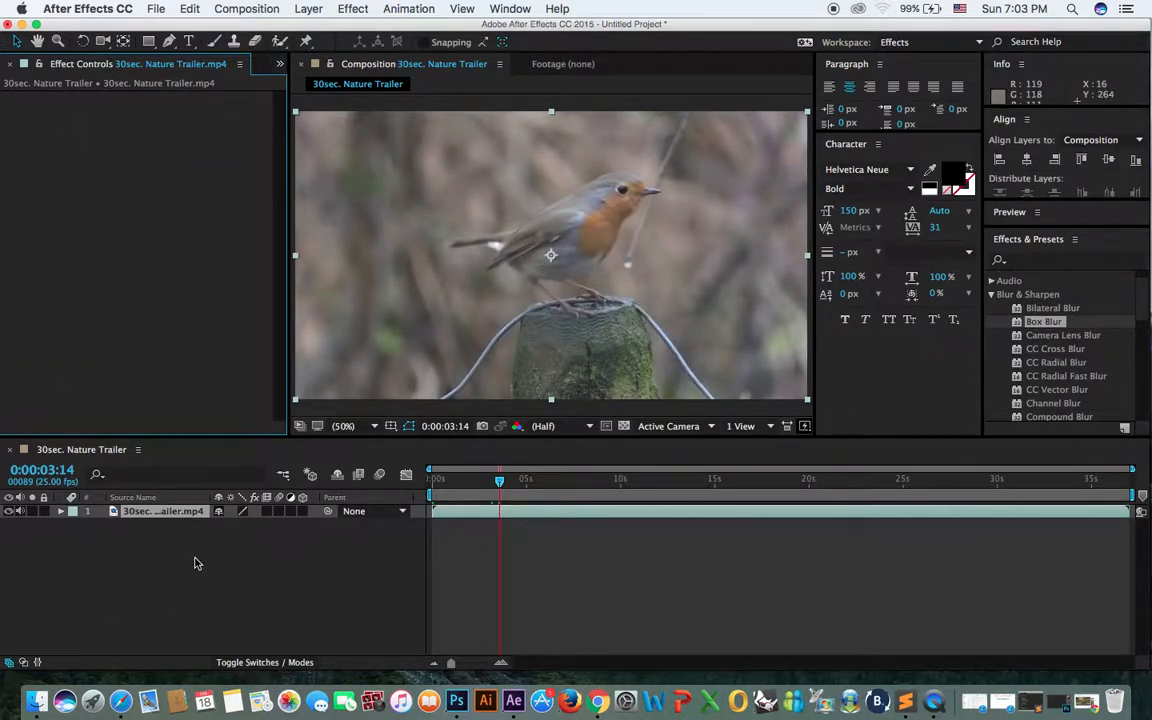
right_click(196, 564)
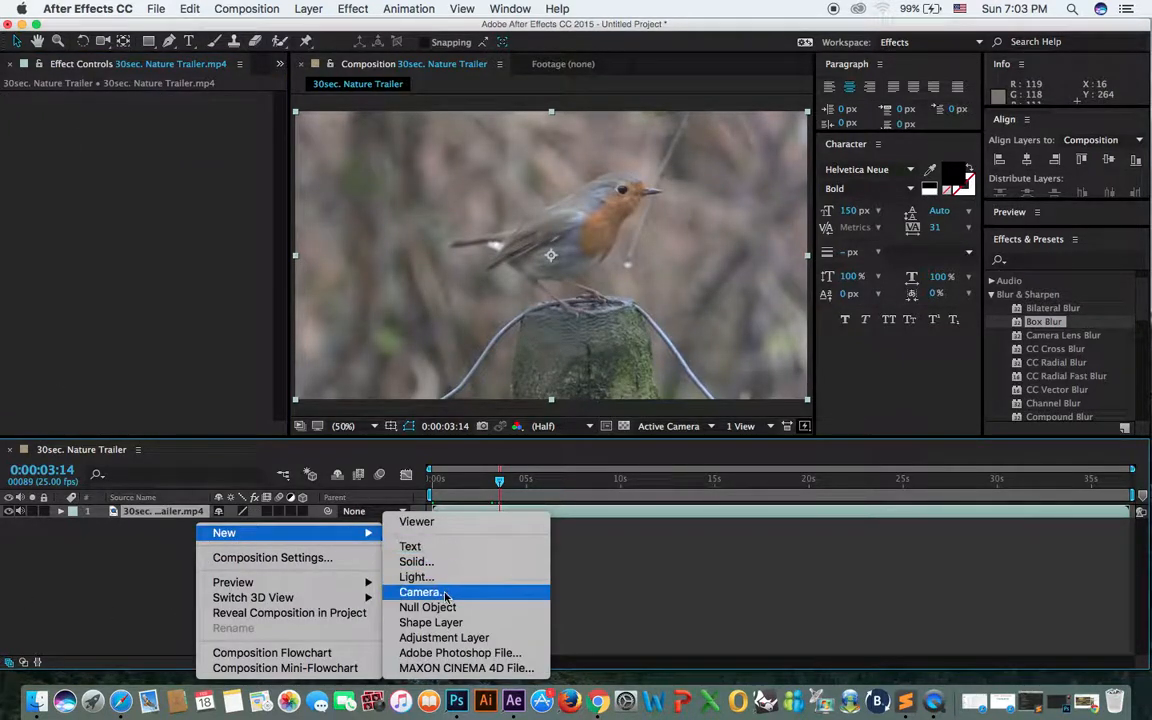
mouse_move(444, 636)
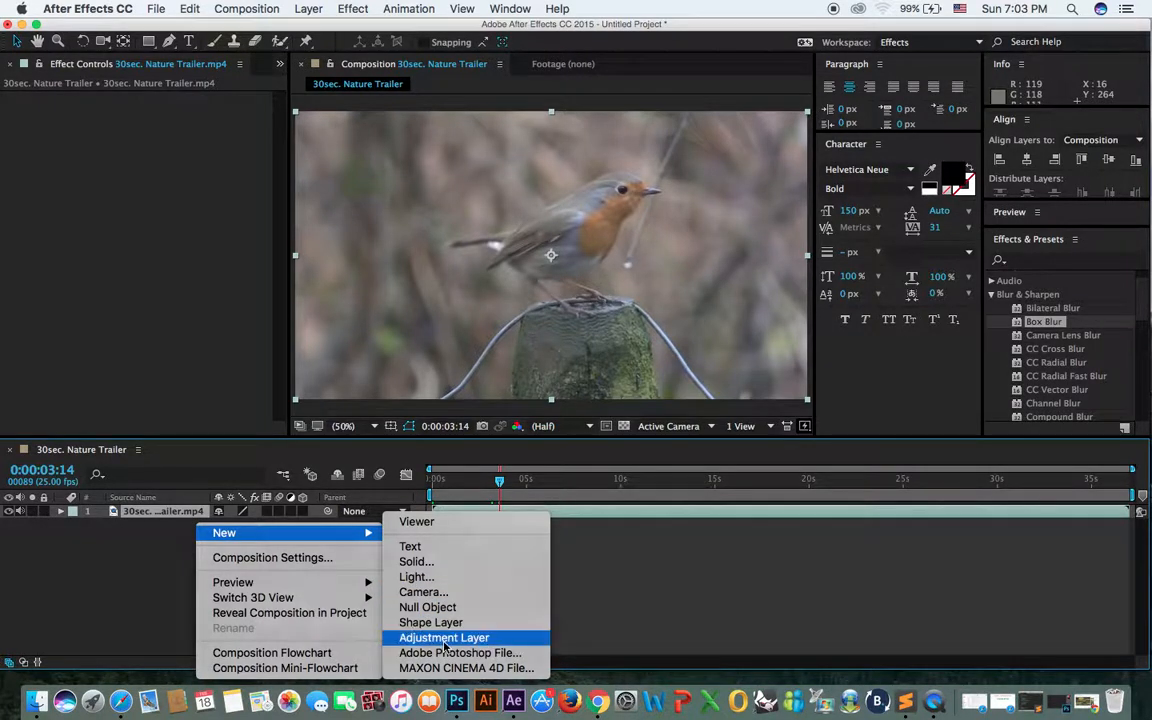
click(444, 636)
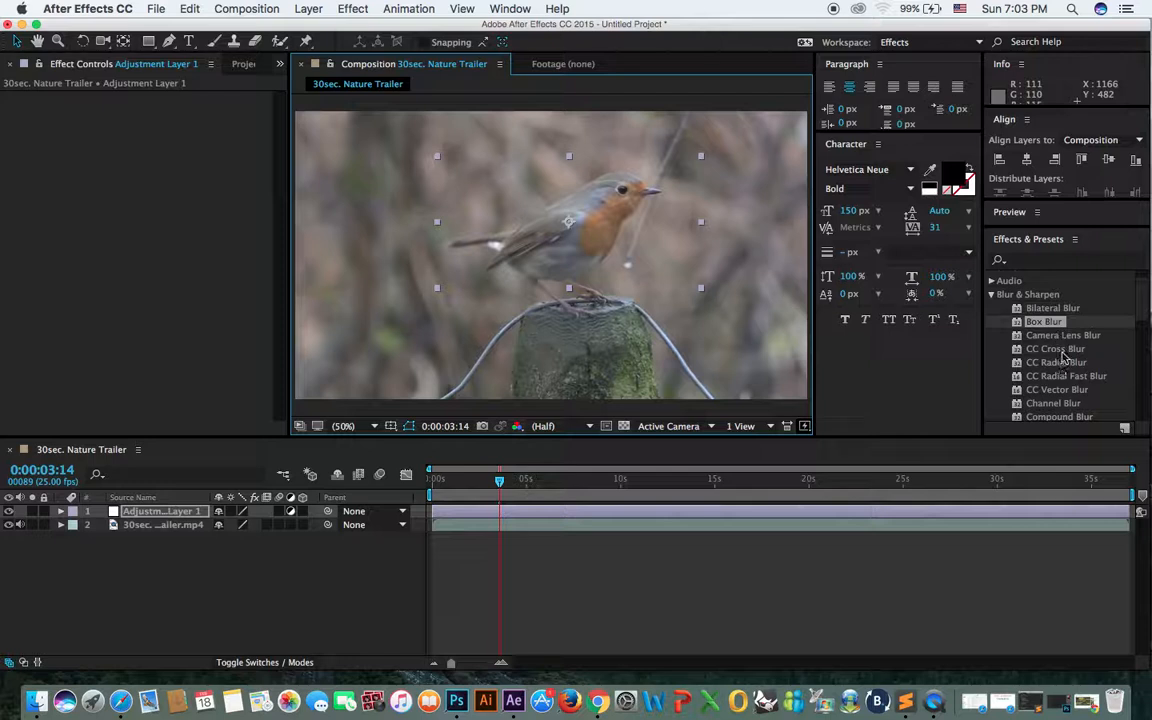
double_click(1056, 348)
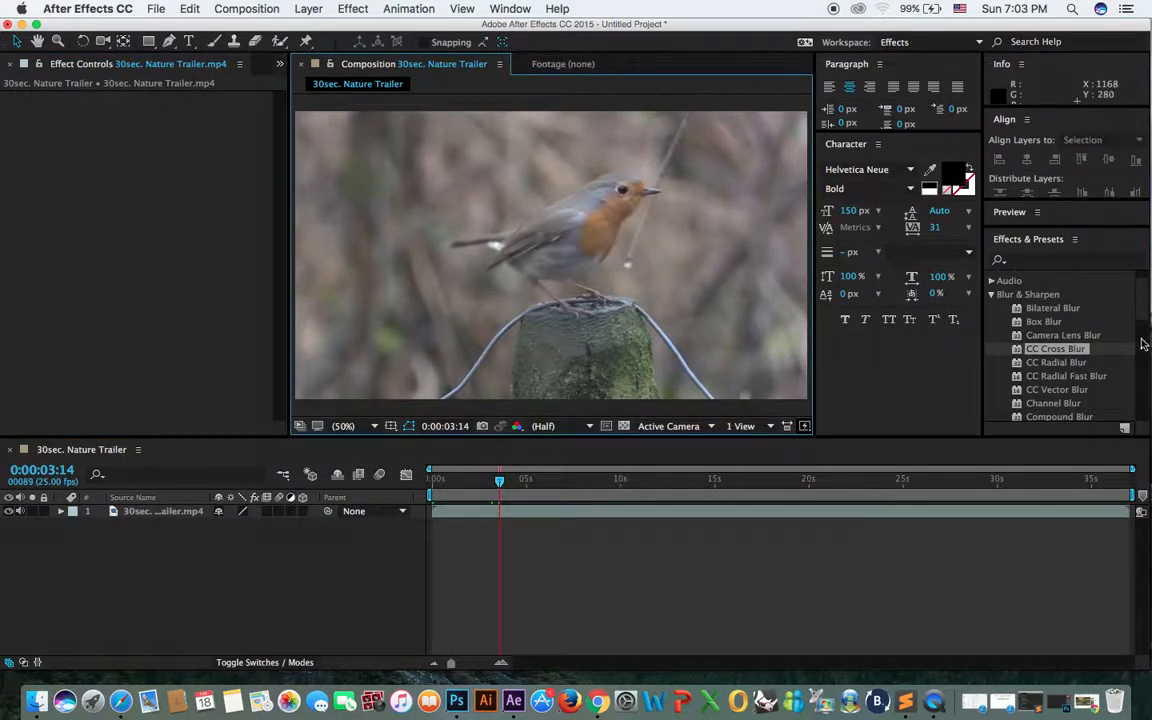
Apply Fast Blur to the clip, then replace it with Gaussian Blur at blurriness 0.3.
scroll(down, 3)
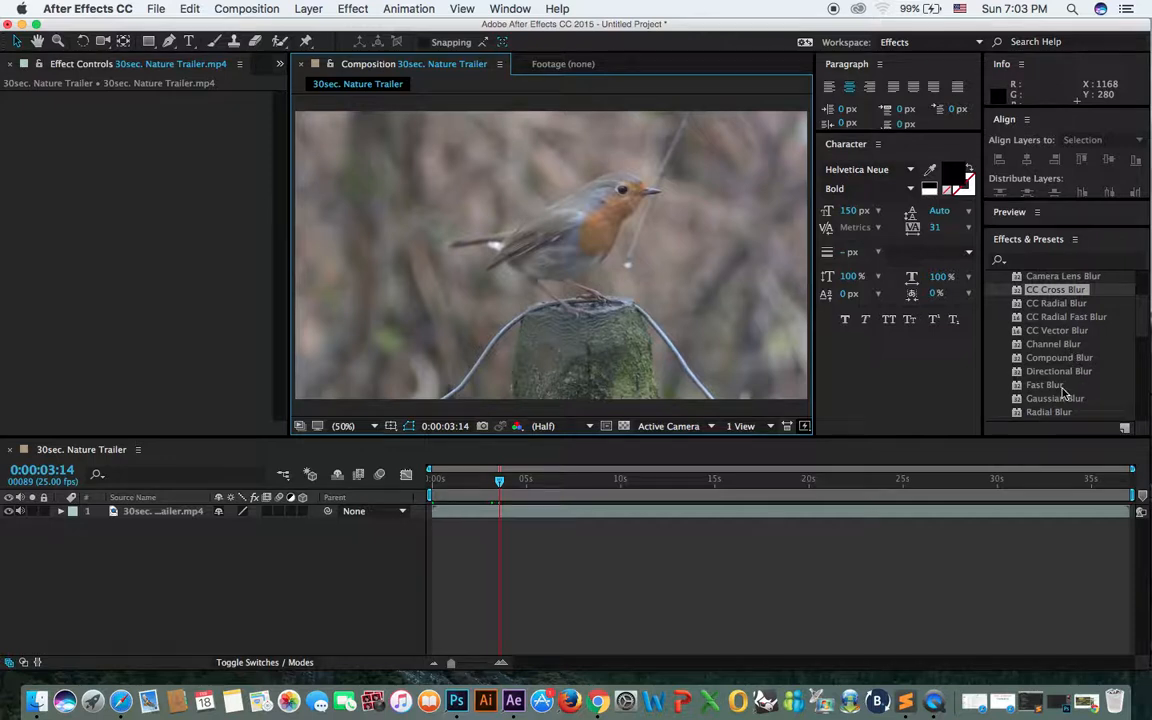
double_click(1044, 384)
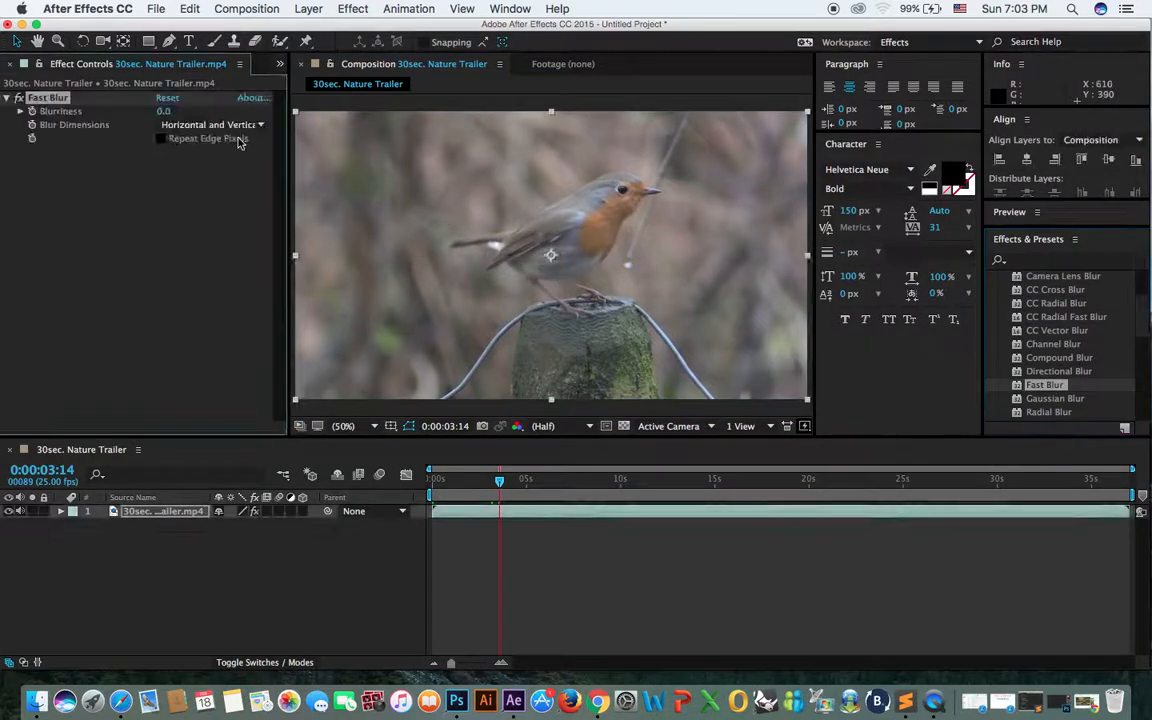
drag(164, 112, 180, 112)
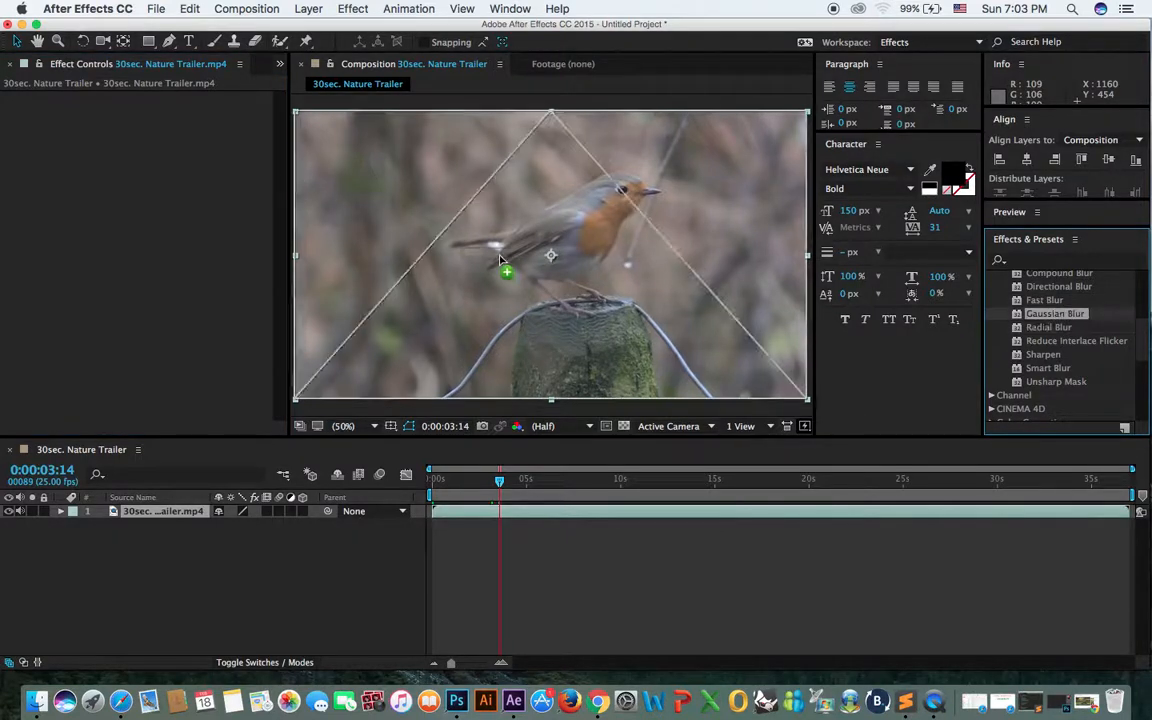
double_click(1056, 312)
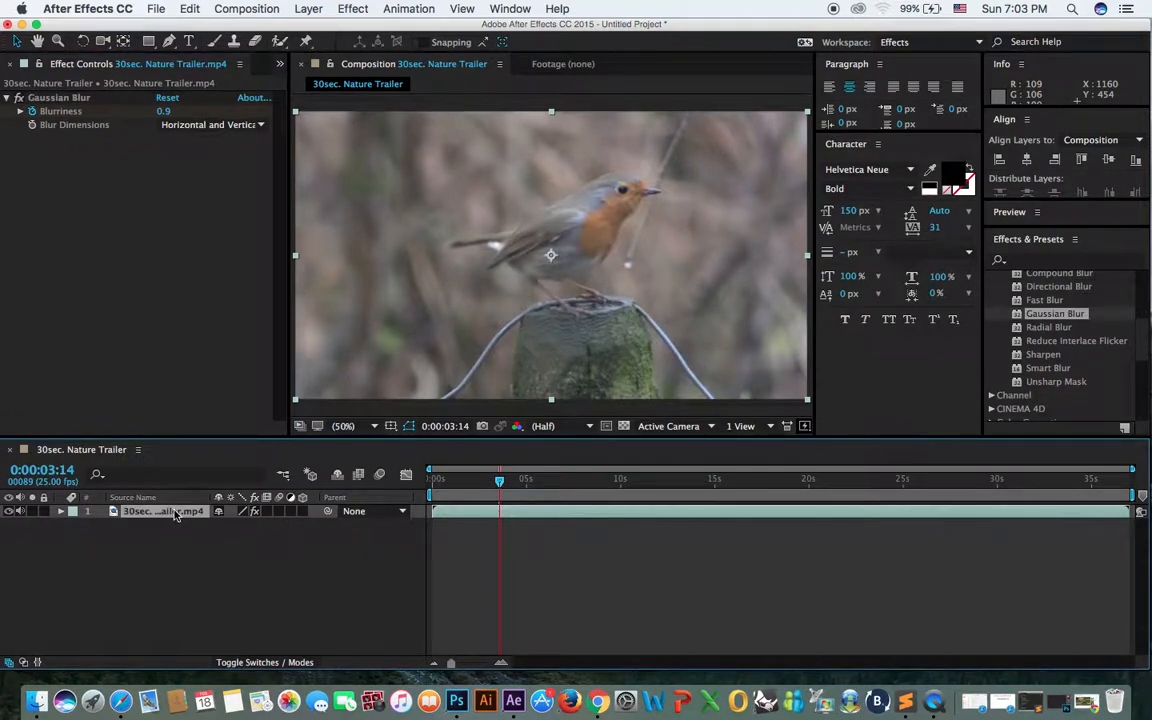
Reveal Gaussian Blur in the timeline and keyframe blurriness 61.3, then move to 4:10.
click(60, 512)
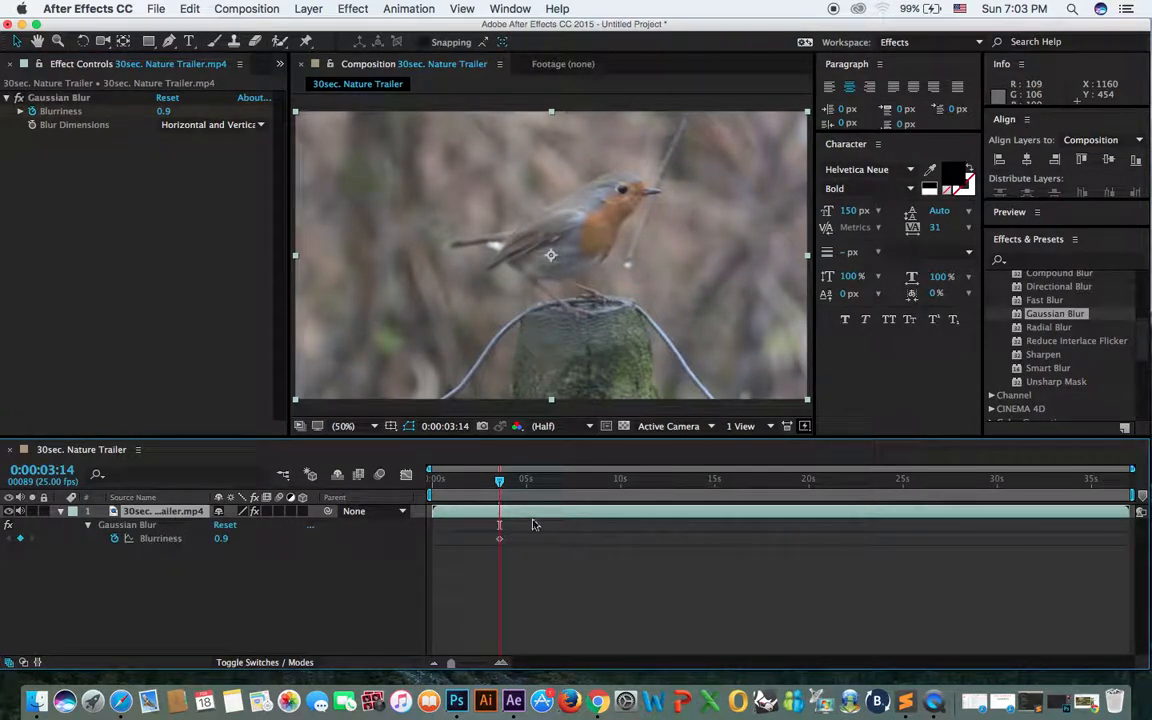
drag(500, 482, 504, 482)
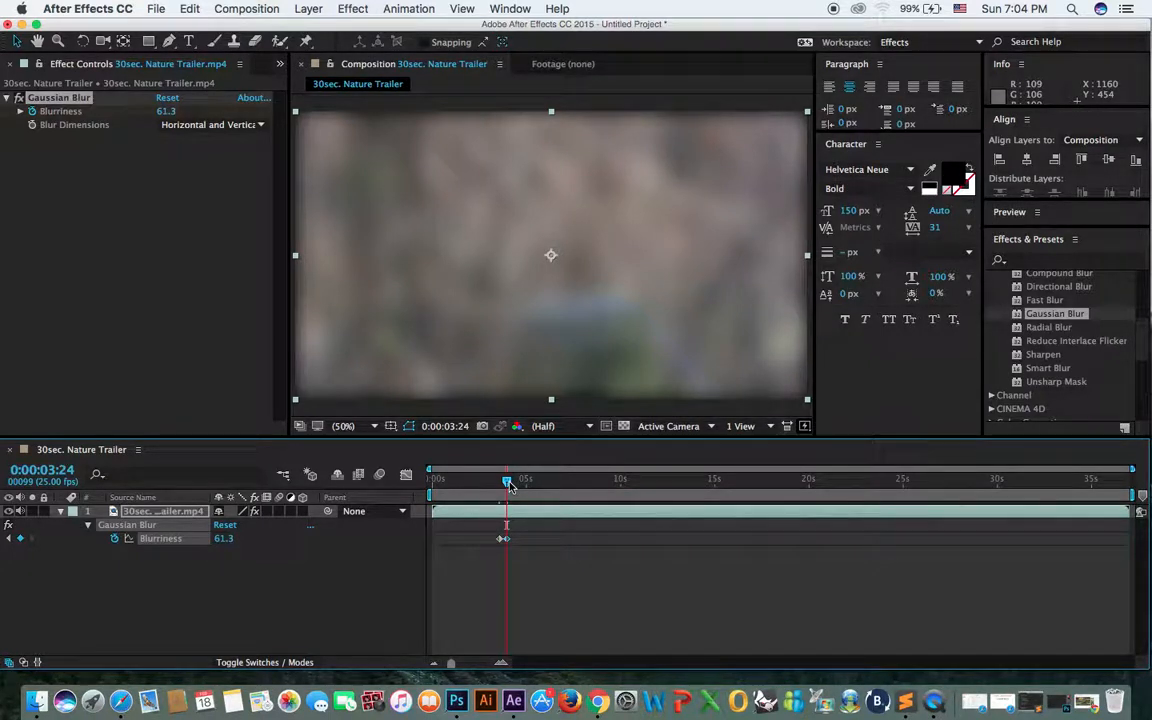
drag(508, 482, 496, 482)
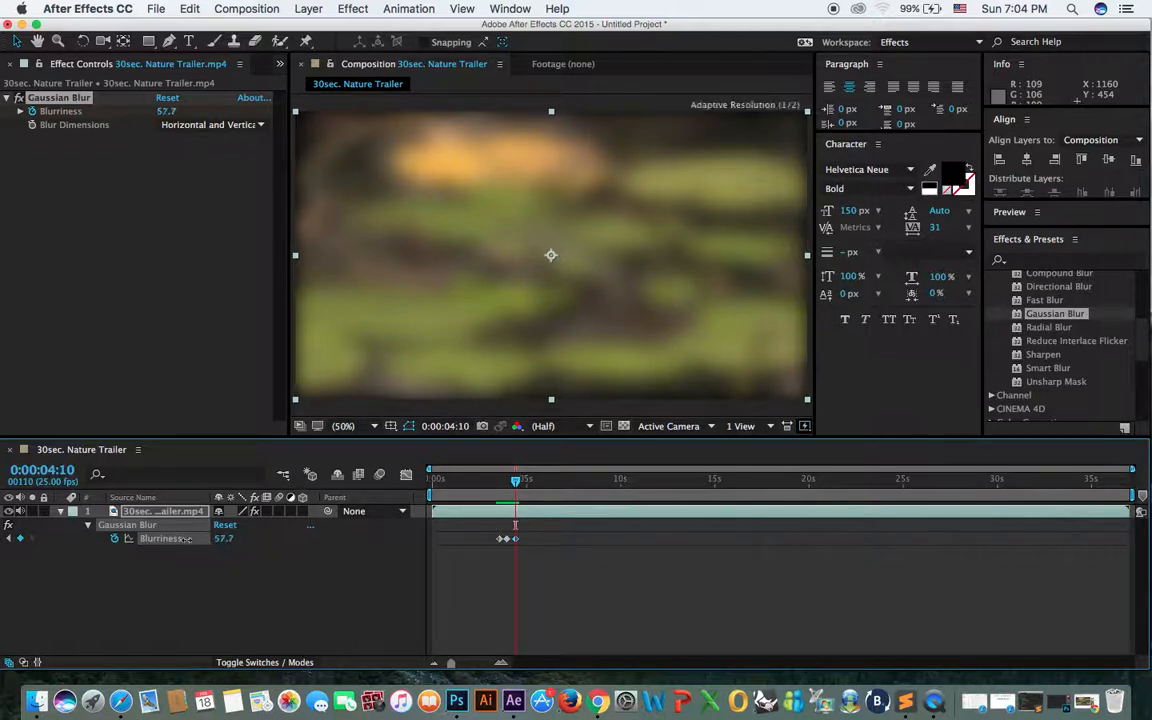
Keyframe blurriness down to 31.3 then 47.0, and check the result at 4:20 and 6:03.
drag(240, 538, 224, 538)
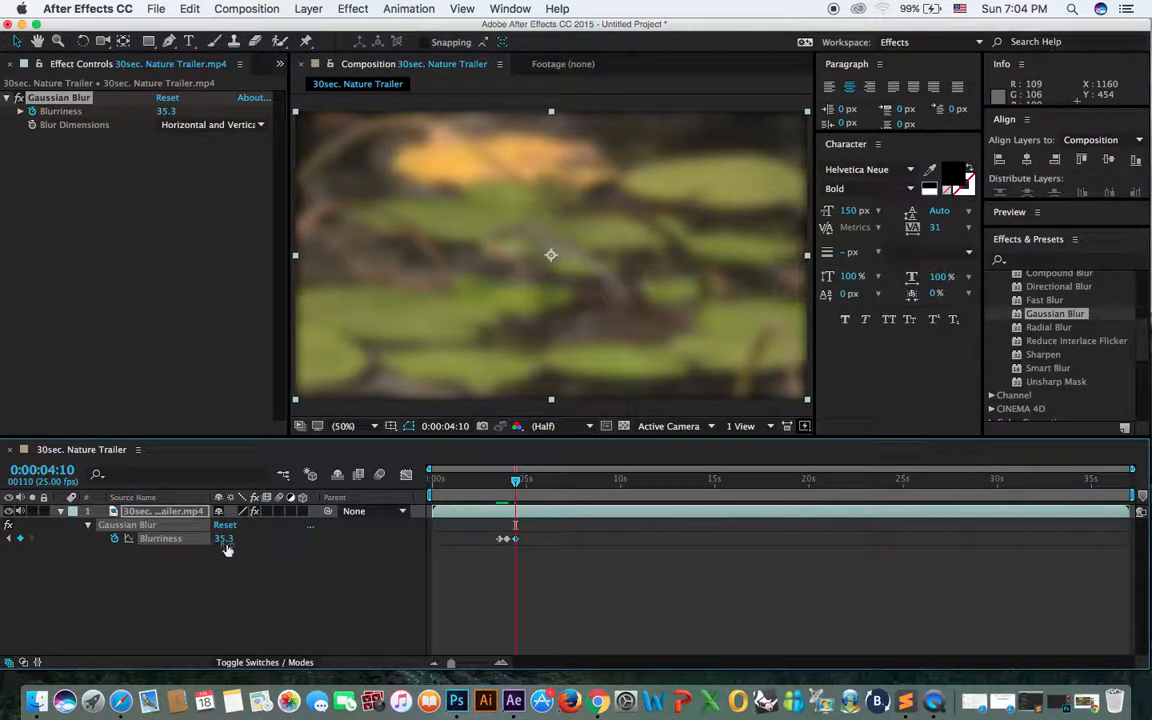
drag(224, 538, 224, 548)
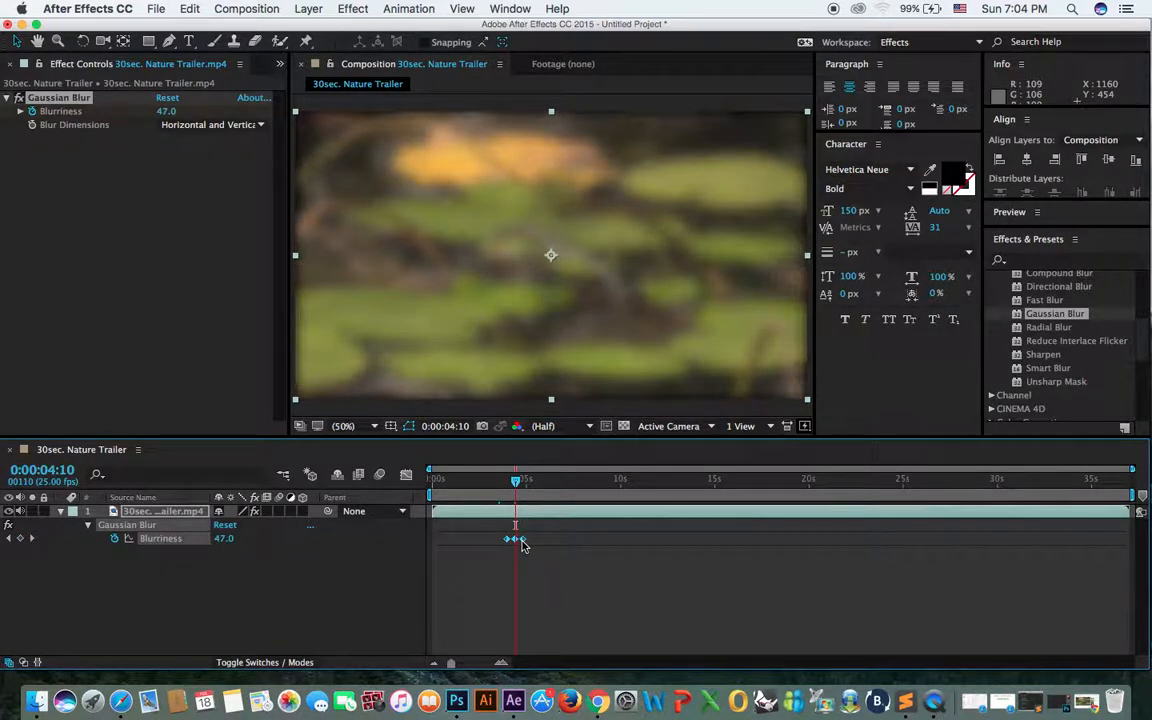
drag(524, 544, 516, 544)
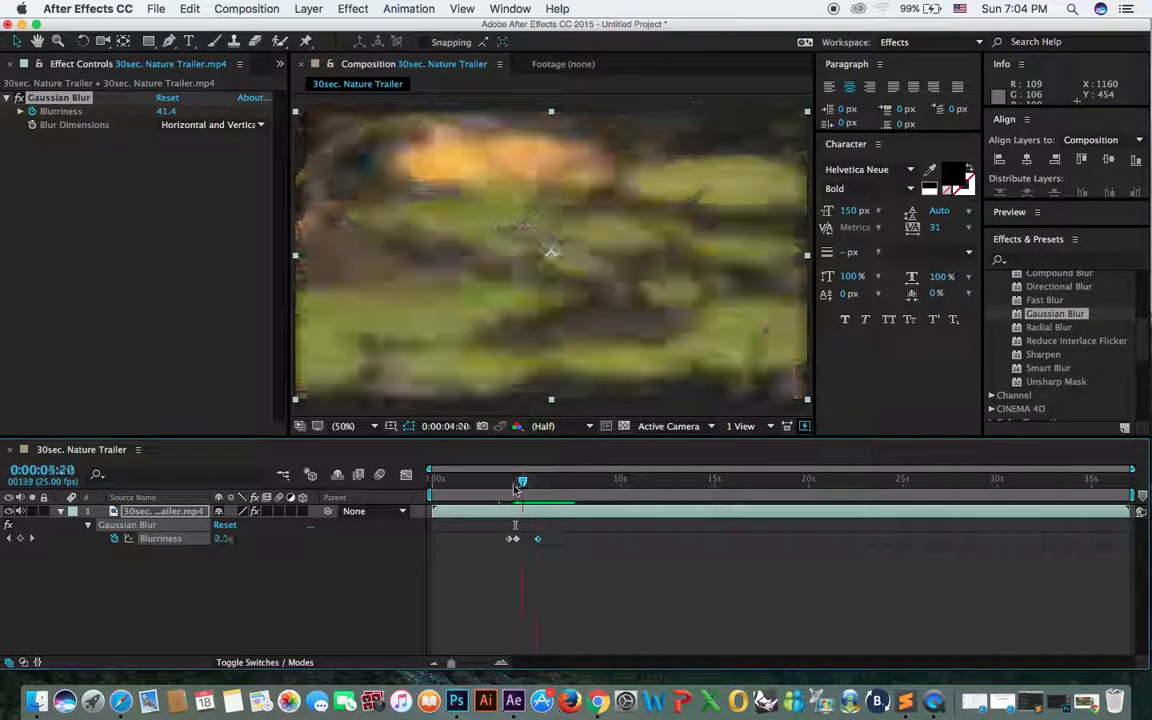
drag(520, 480, 548, 480)
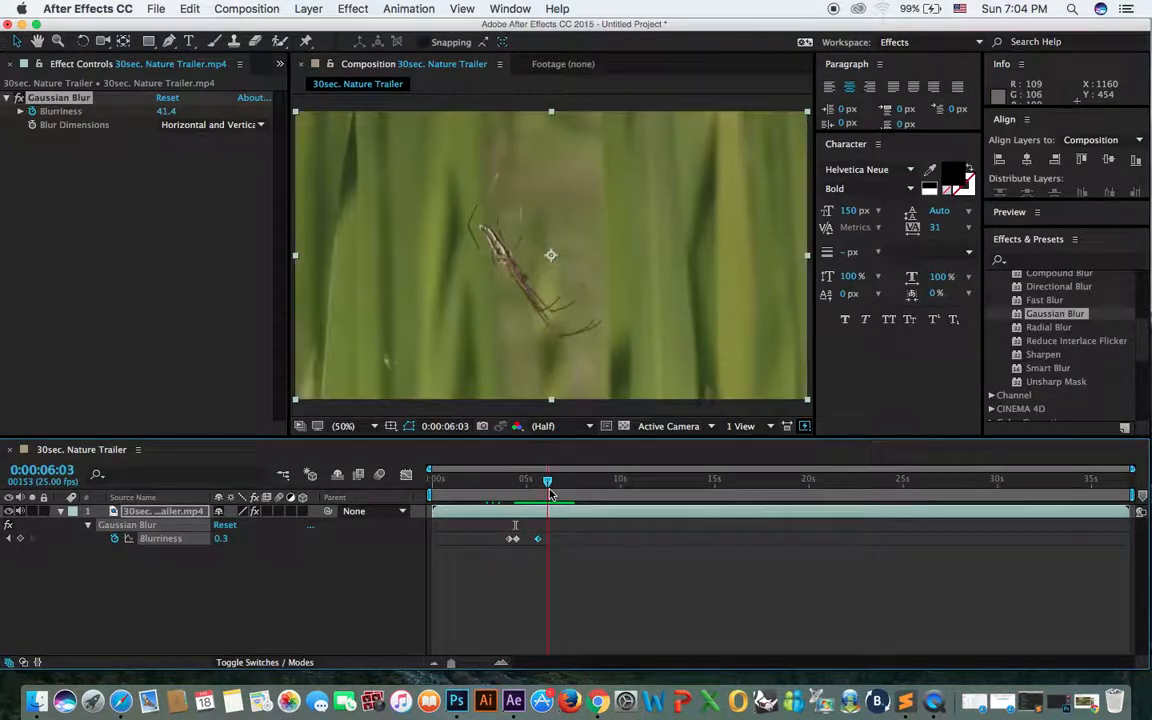